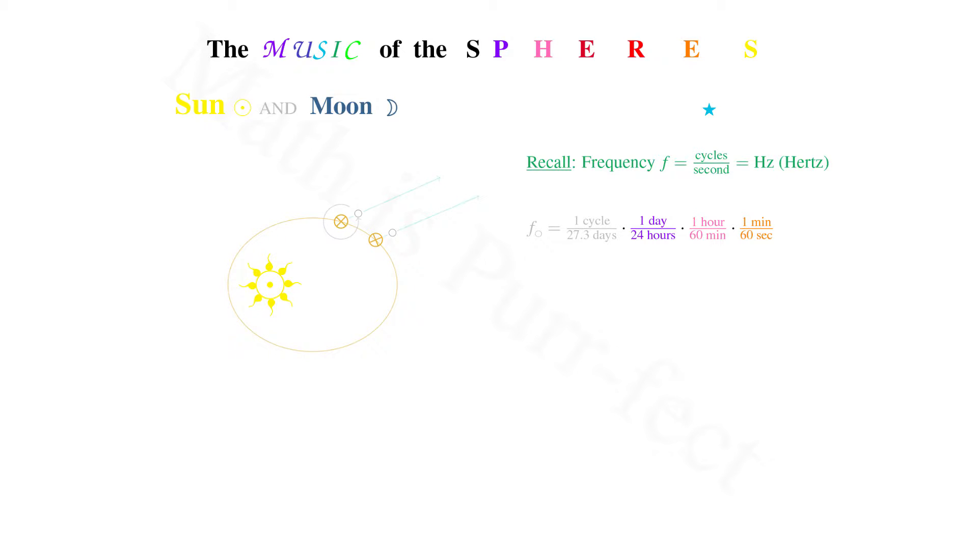
# Reveal red check marks cancelling 'days' in 27.3 days against 'day' in 1 day/24 hours
pyautogui.click(652, 228)
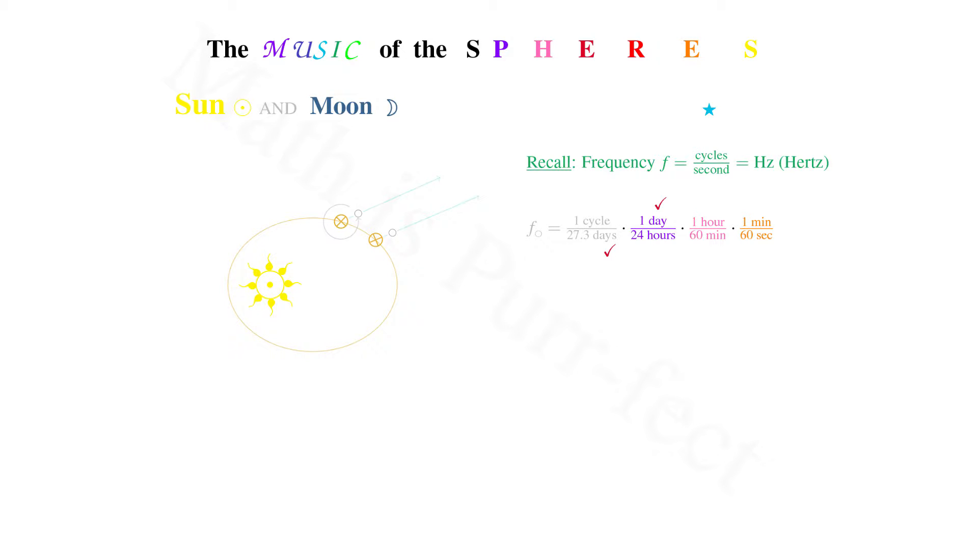